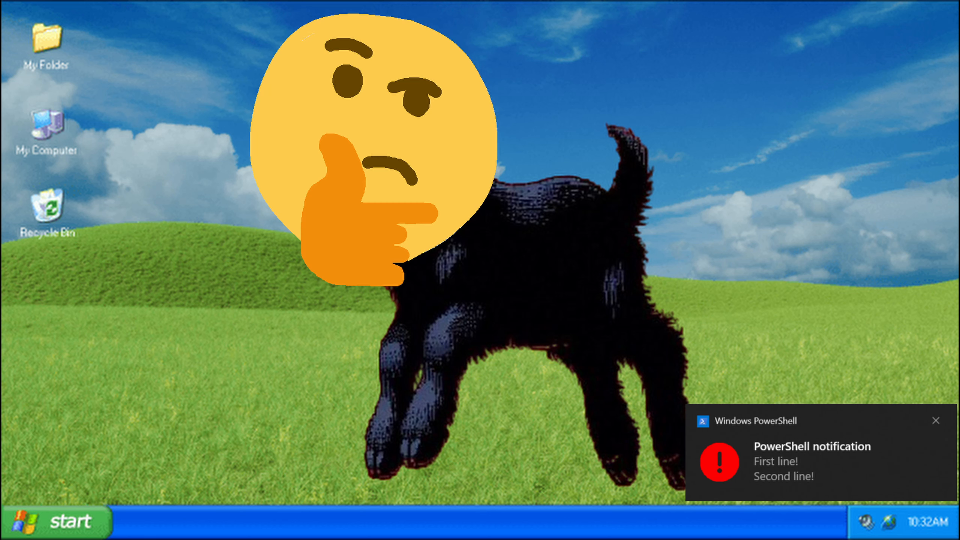
pyautogui.click(936, 420)
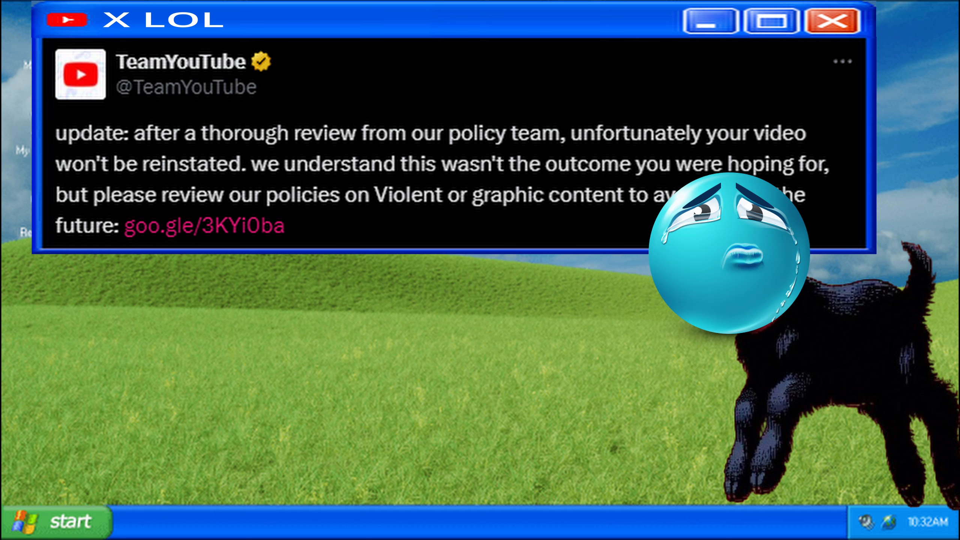
pyautogui.click(826, 22)
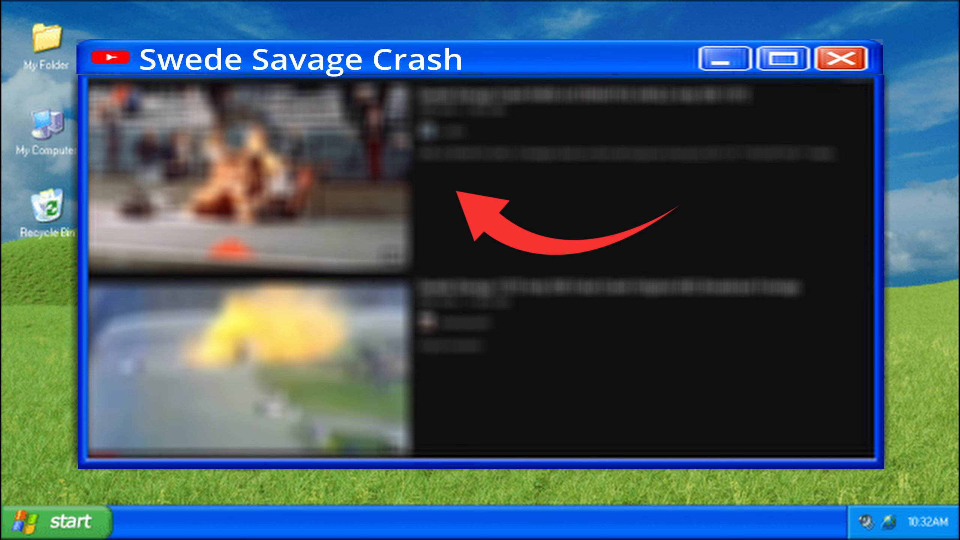
pyautogui.click(838, 59)
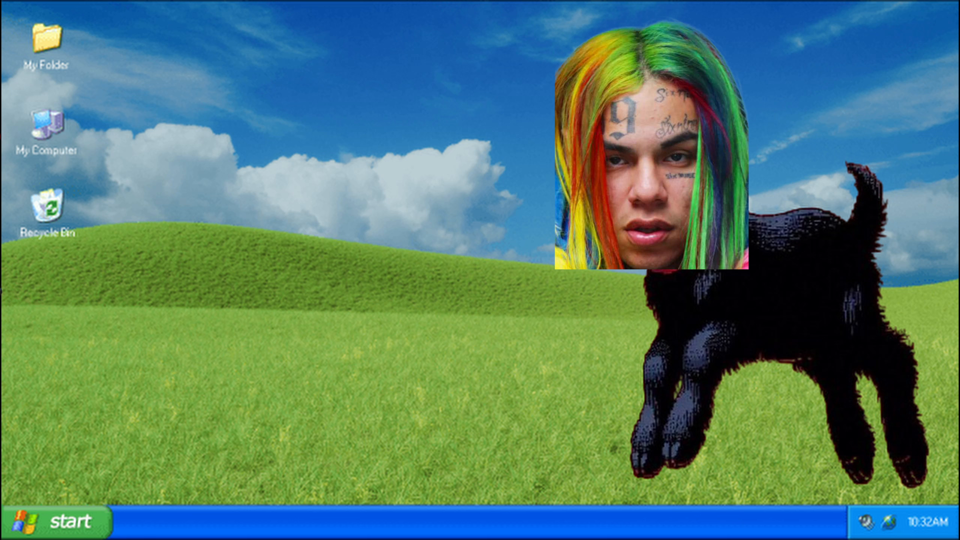